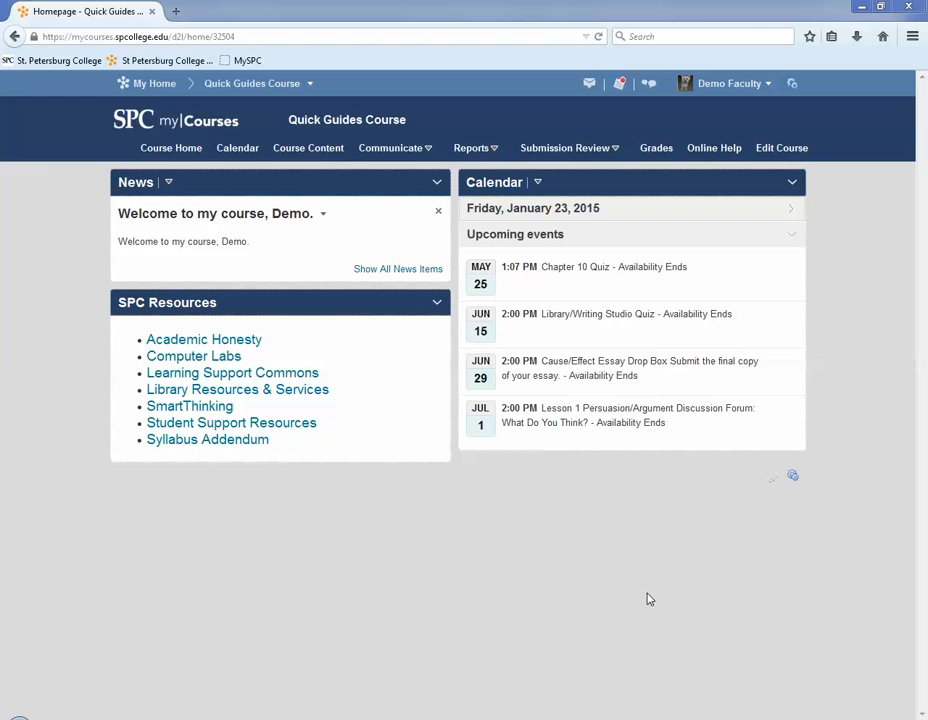
{"action": "mouse_move", "coordinate": [623, 428]}
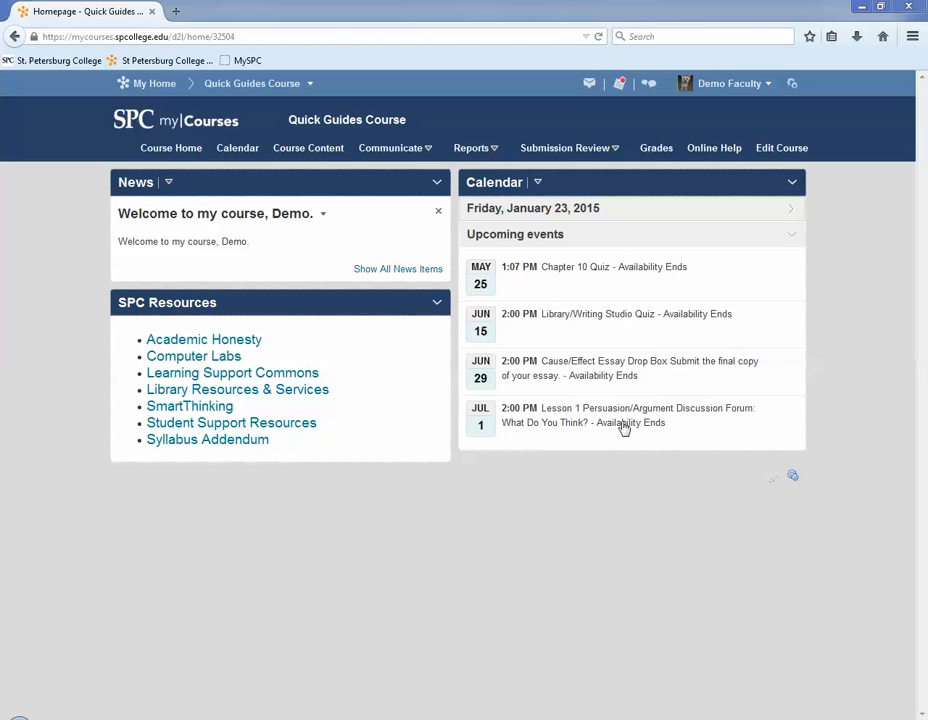
{"action": "mouse_move", "coordinate": [578, 160]}
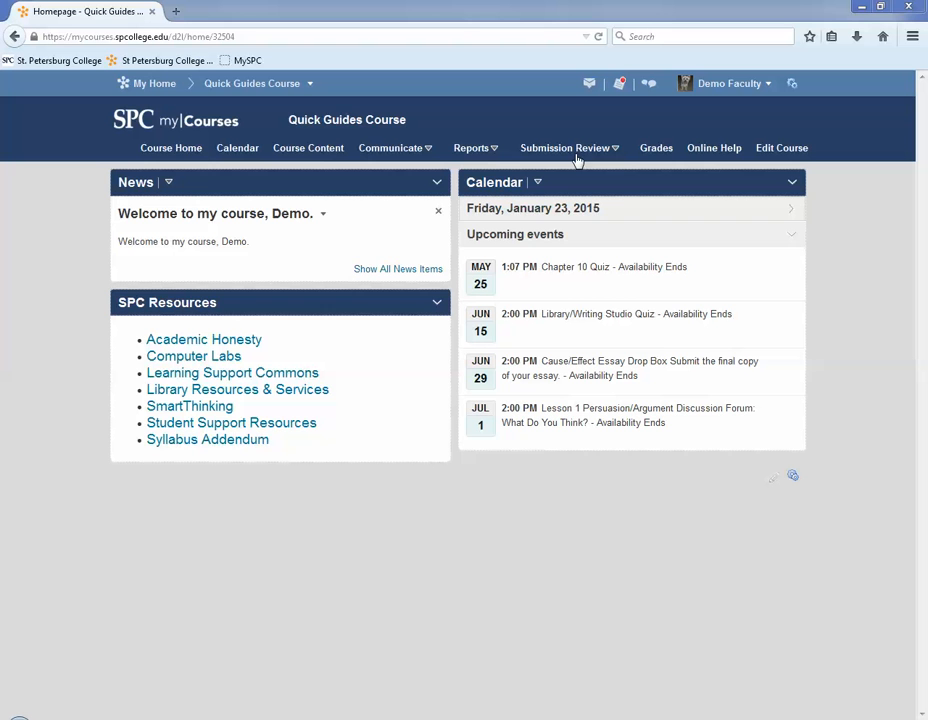
Go to Submission Review > Dropboxes and show the Cause/Effect Essay folder's actions.
{"action": "left_click", "coordinate": [565, 148]}
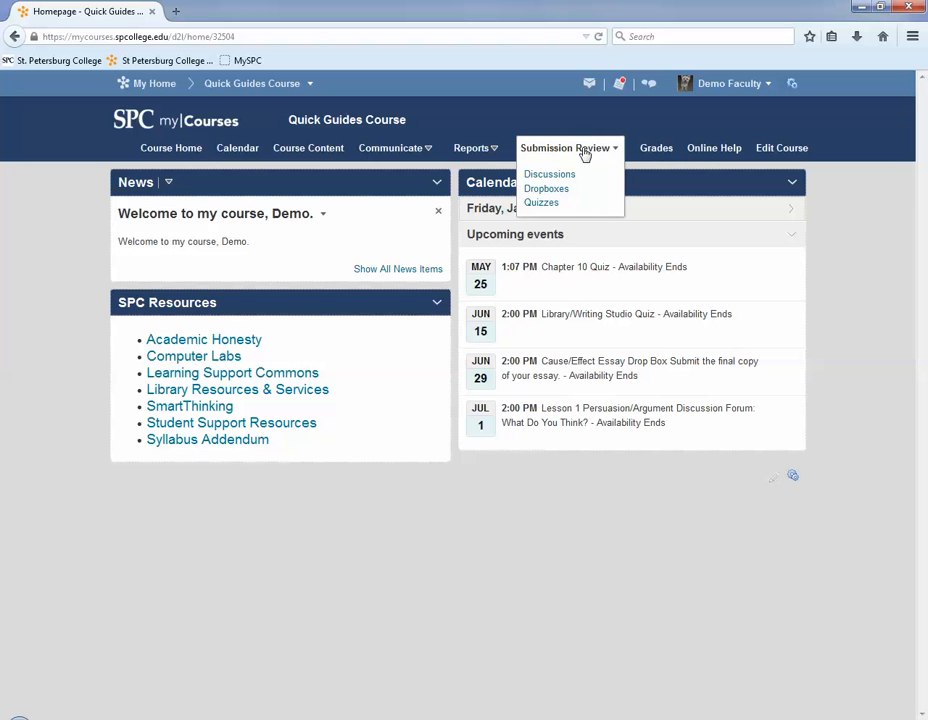
{"action": "left_click", "coordinate": [545, 189]}
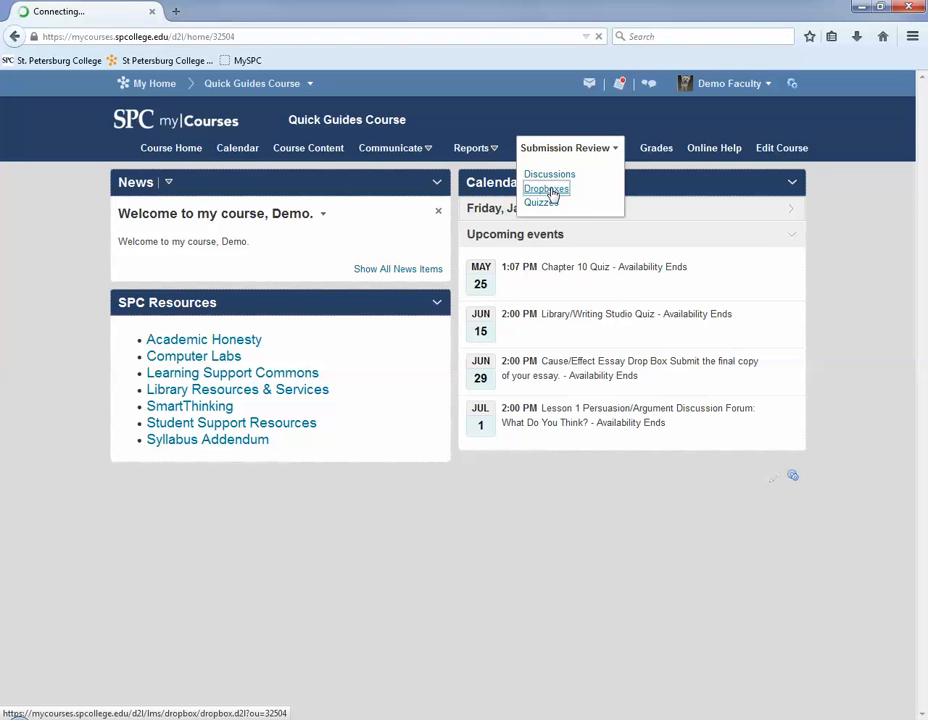
{"action": "left_click", "coordinate": [546, 189]}
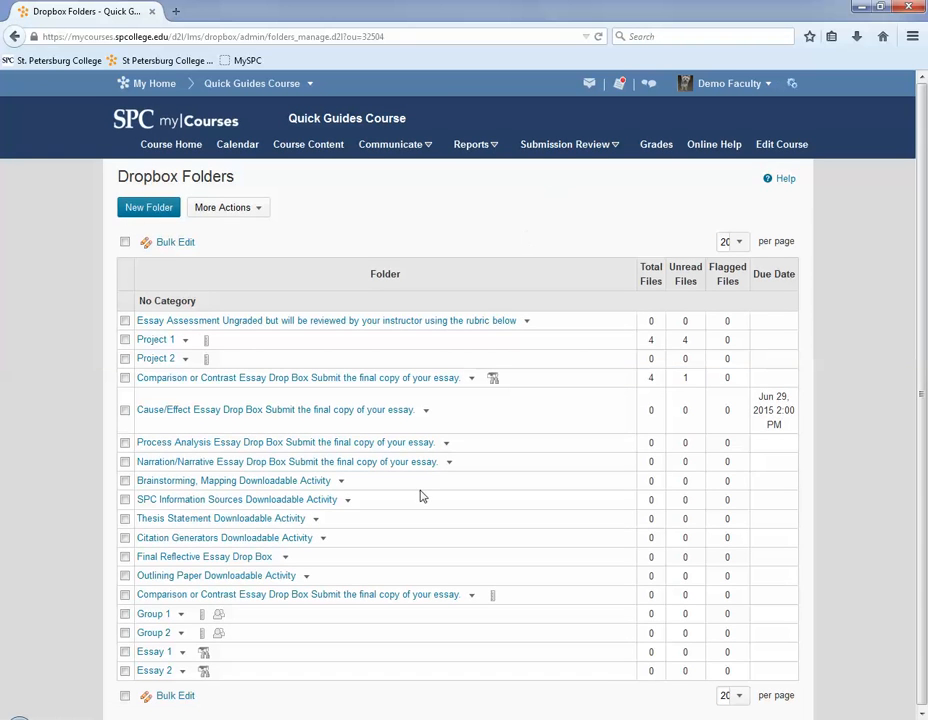
{"action": "left_click", "coordinate": [426, 410]}
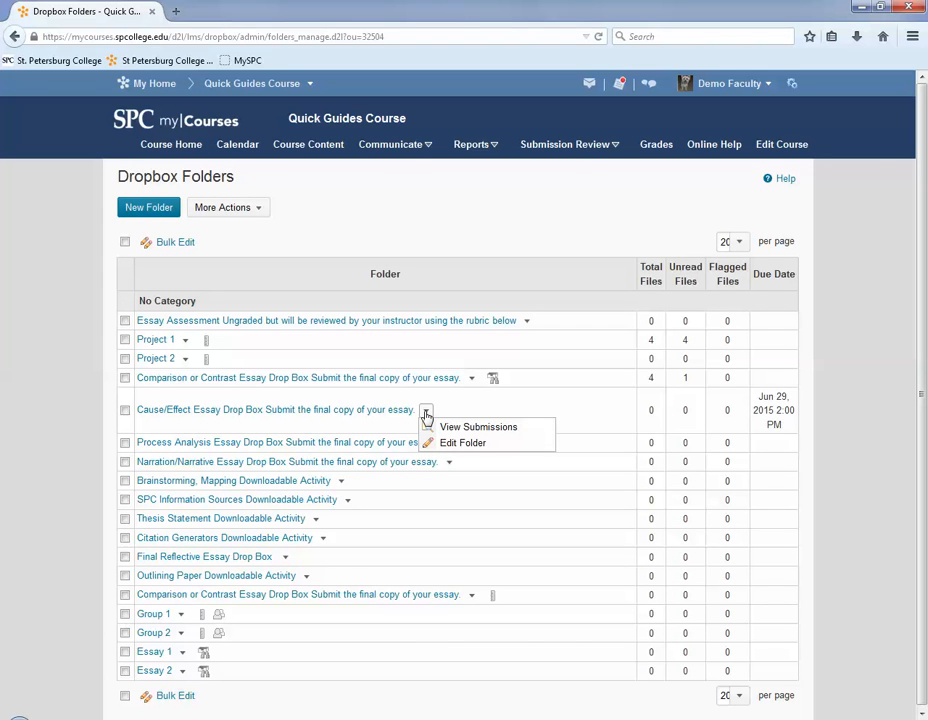
{"action": "mouse_move", "coordinate": [463, 443]}
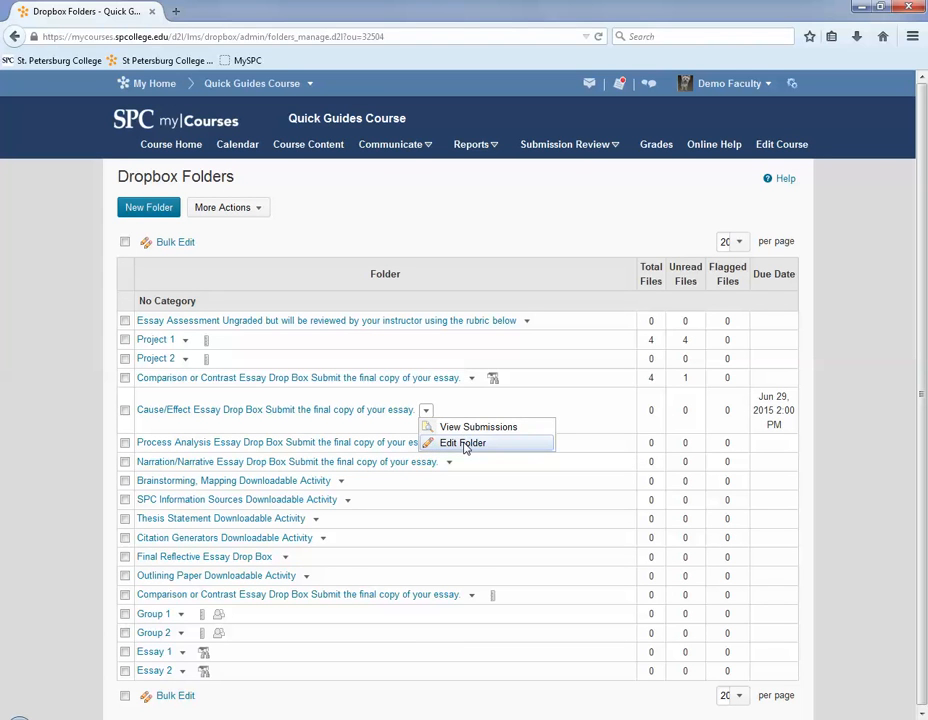
Edit the Cause/Effect Essay folder and enable OriginalityCheck for it.
{"action": "left_click", "coordinate": [461, 442]}
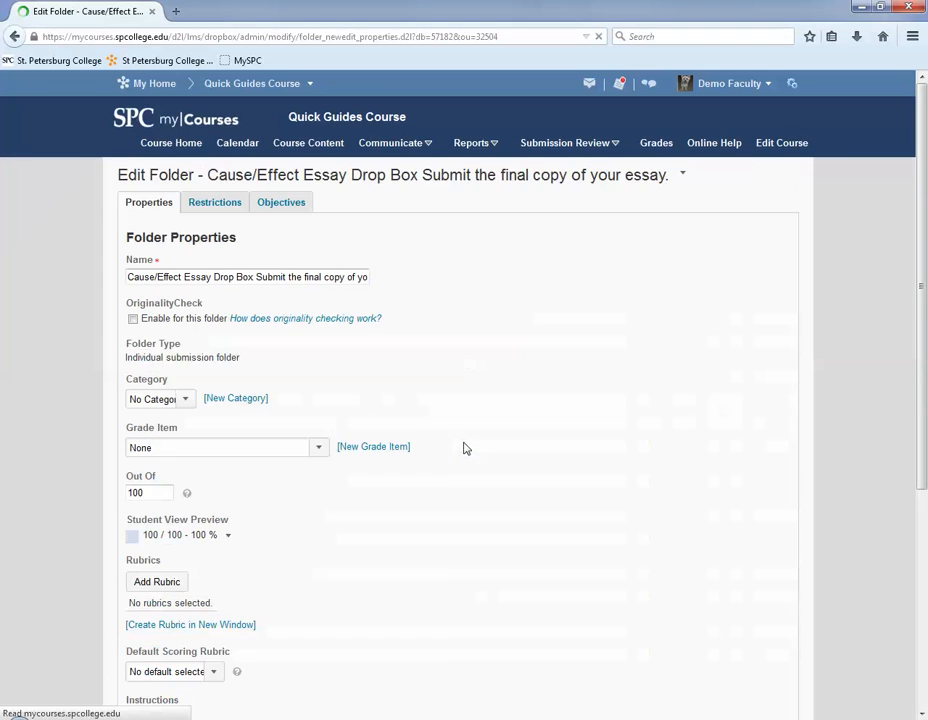
{"action": "scroll", "scroll_direction": "down", "scroll_amount": 3}
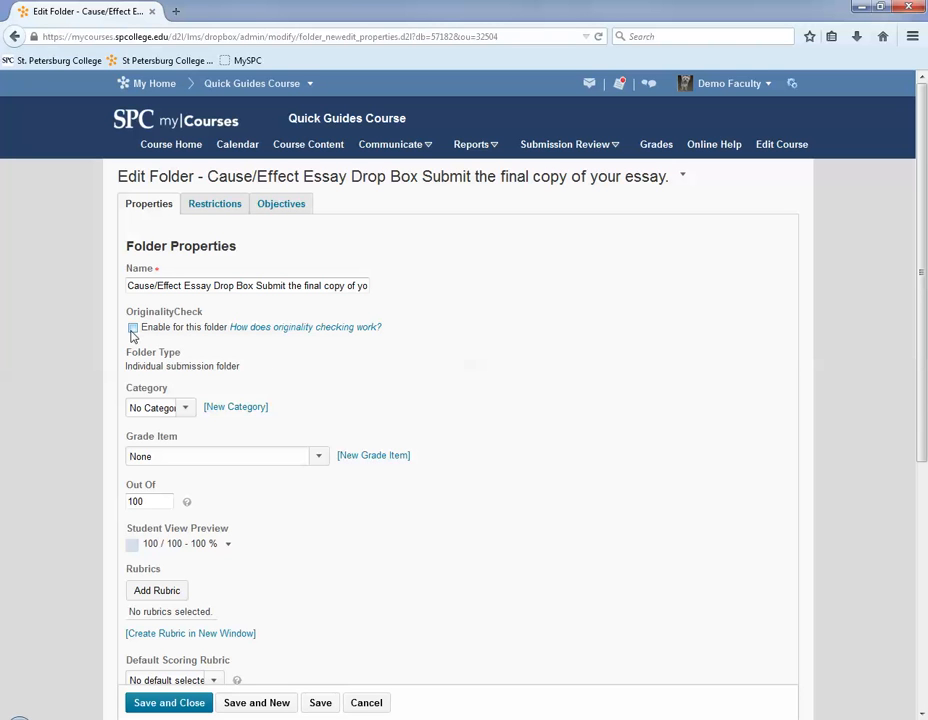
{"action": "left_click", "coordinate": [133, 327]}
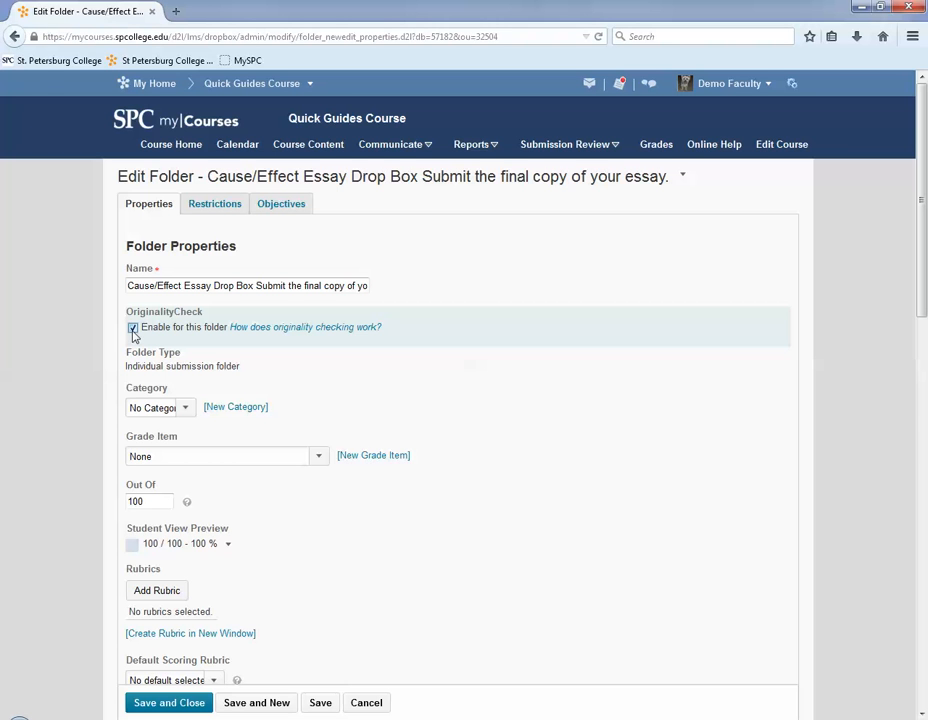
Tick 'Allow submitters to see Originality Reports' in the OriginalityCheck options.
{"action": "scroll", "scroll_direction": "down", "scroll_amount": 3}
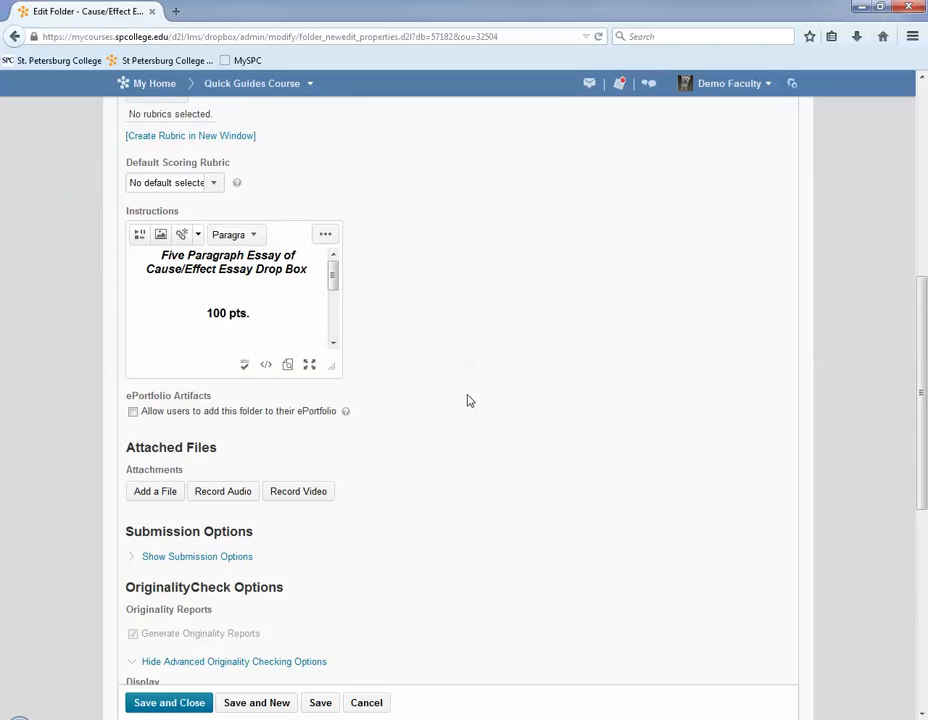
{"action": "scroll", "scroll_direction": "down", "scroll_amount": 3}
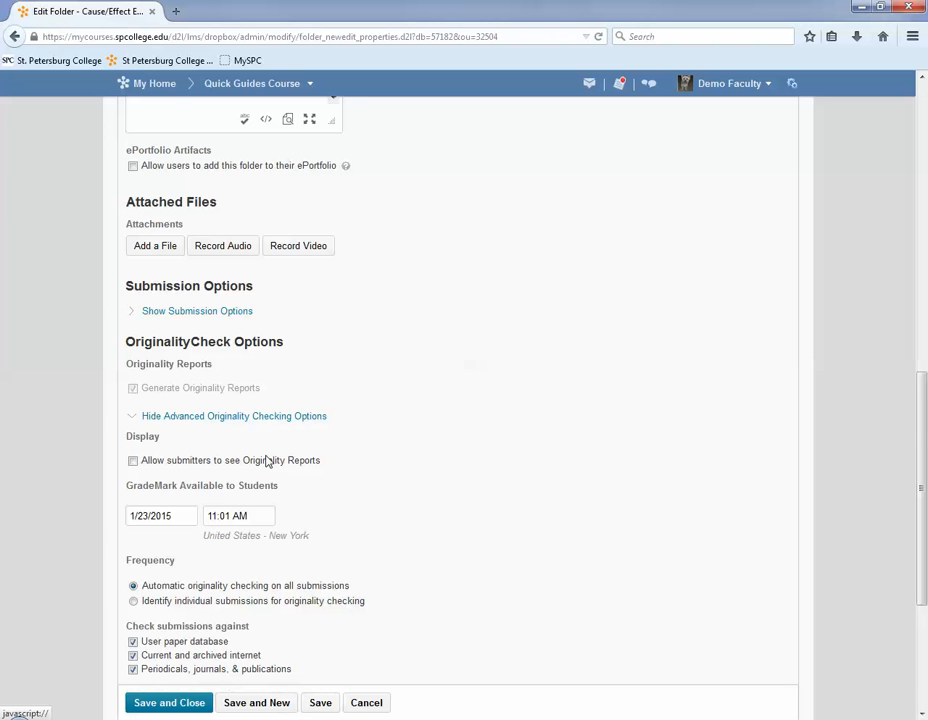
{"action": "scroll", "scroll_direction": "down", "scroll_amount": 3}
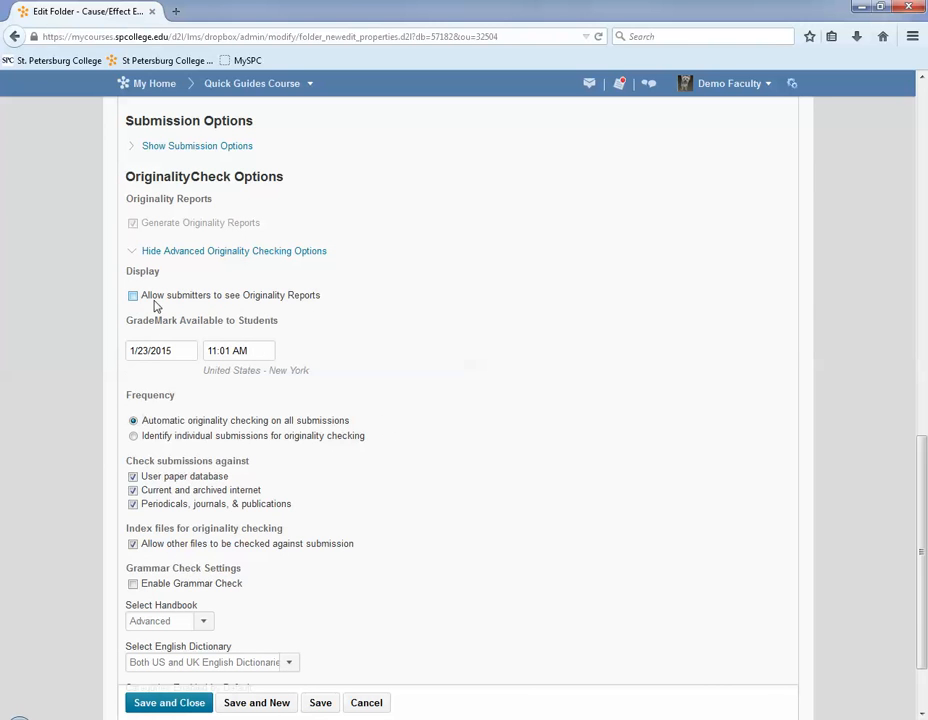
{"action": "left_click", "coordinate": [132, 294]}
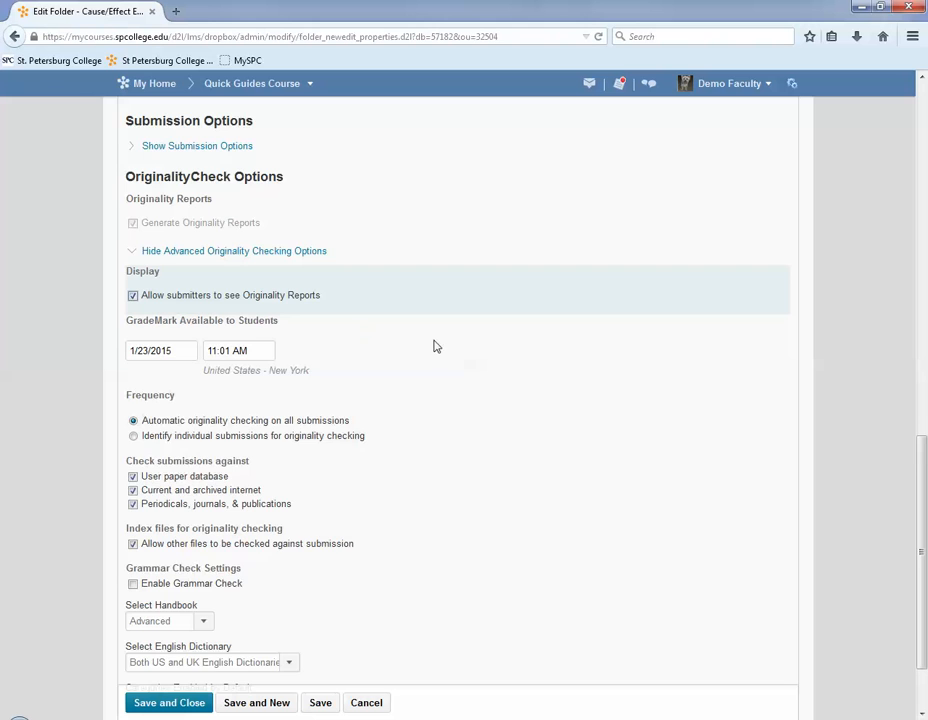
{"action": "scroll", "scroll_direction": "down", "scroll_amount": 3}
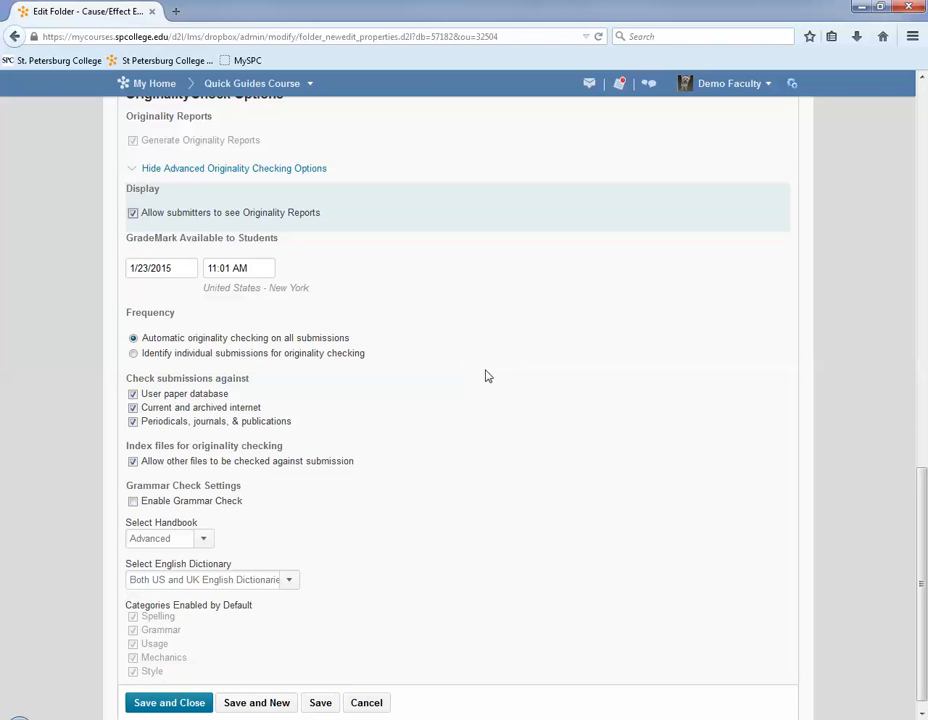
{"action": "scroll", "scroll_direction": "down", "scroll_amount": 3}
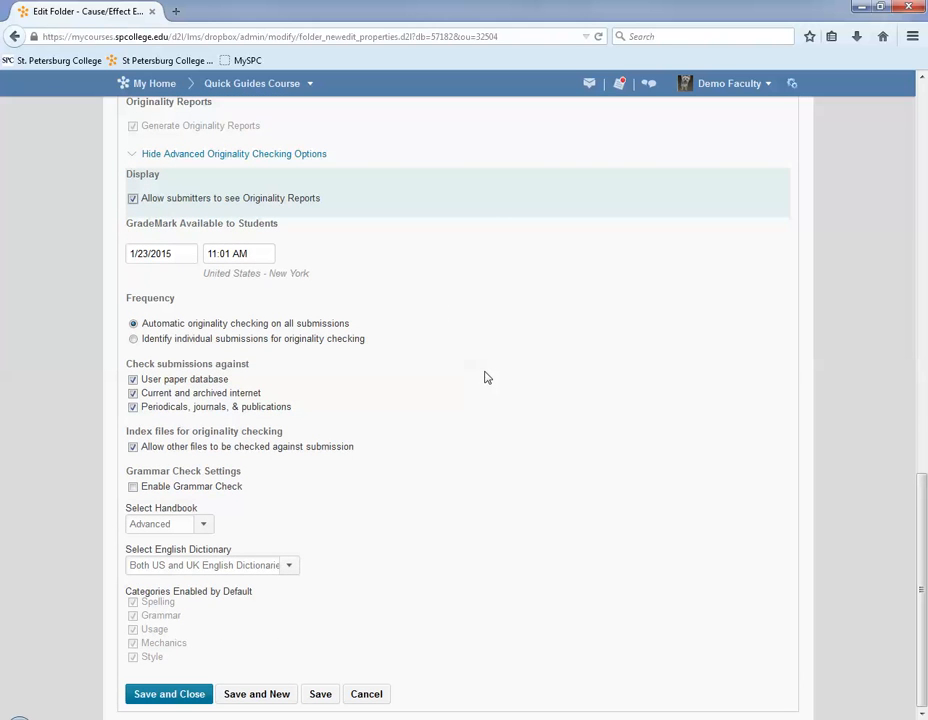
{"action": "mouse_move", "coordinate": [471, 377]}
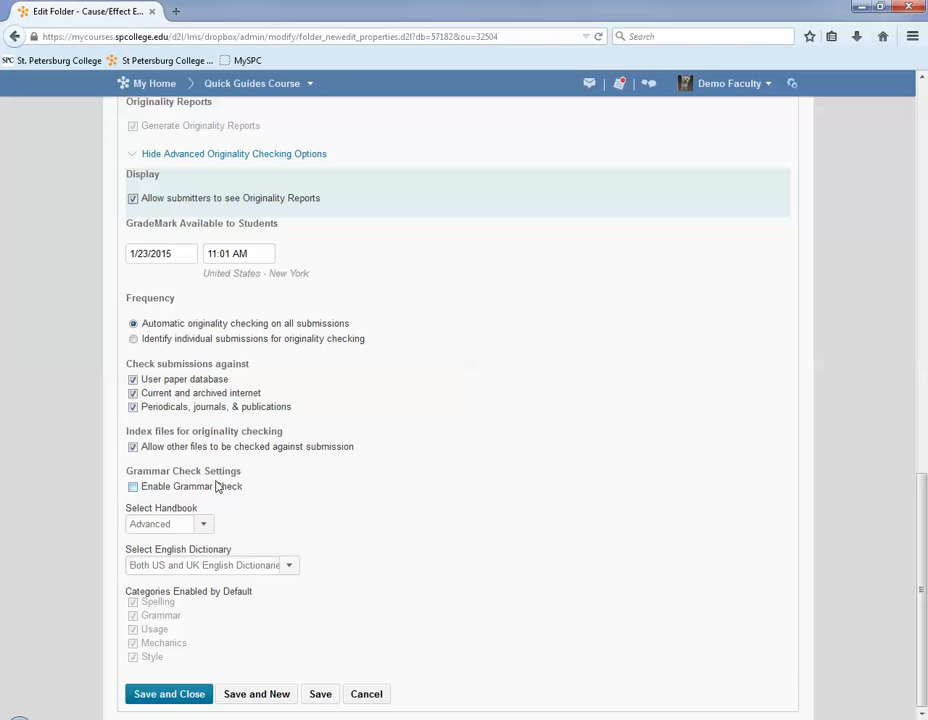
Enable Grammar Check and keep the Advanced grammar handbook.
{"action": "left_click", "coordinate": [132, 487]}
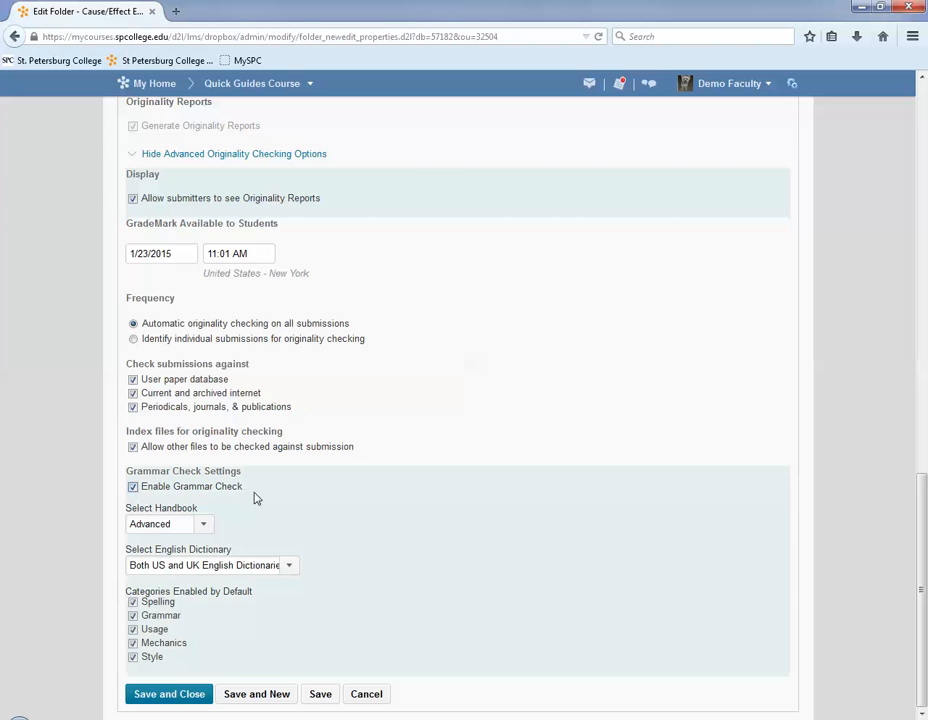
{"action": "left_click", "coordinate": [202, 524]}
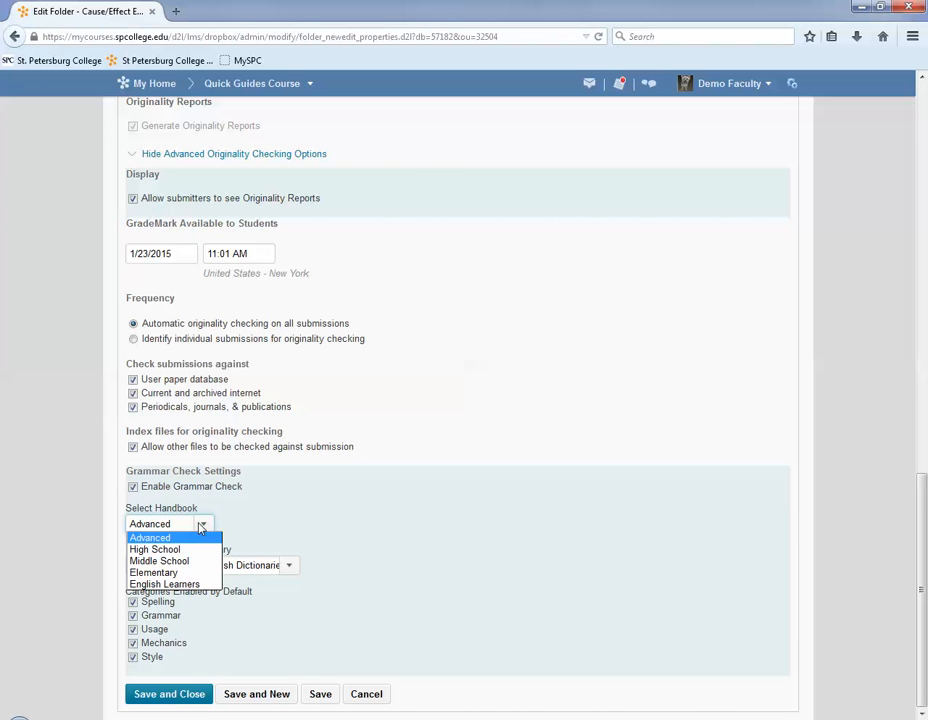
{"action": "mouse_move", "coordinate": [155, 549]}
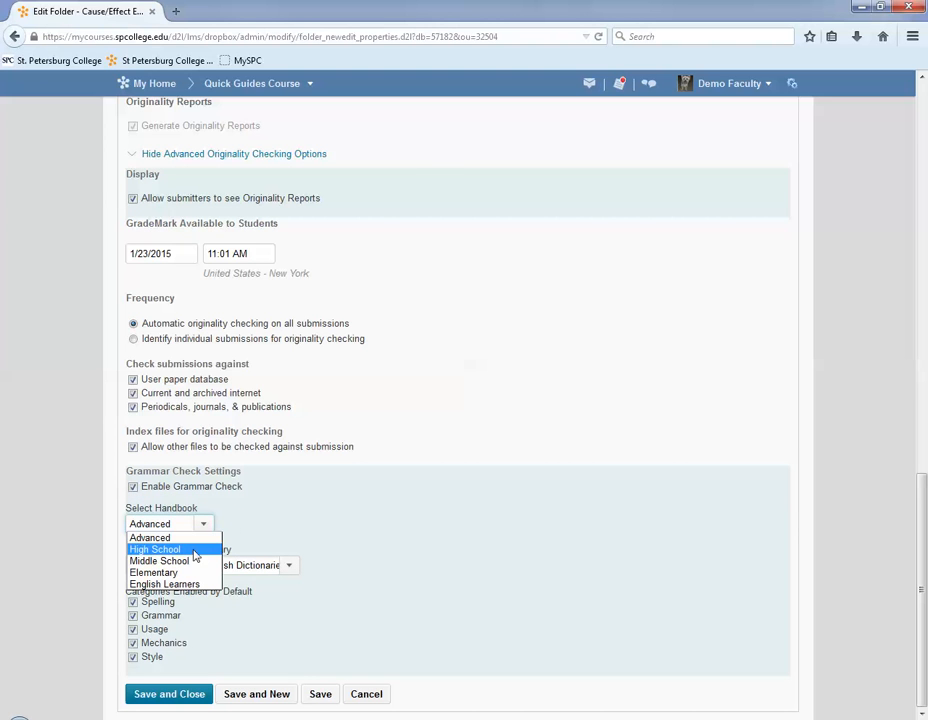
{"action": "left_click", "coordinate": [150, 537]}
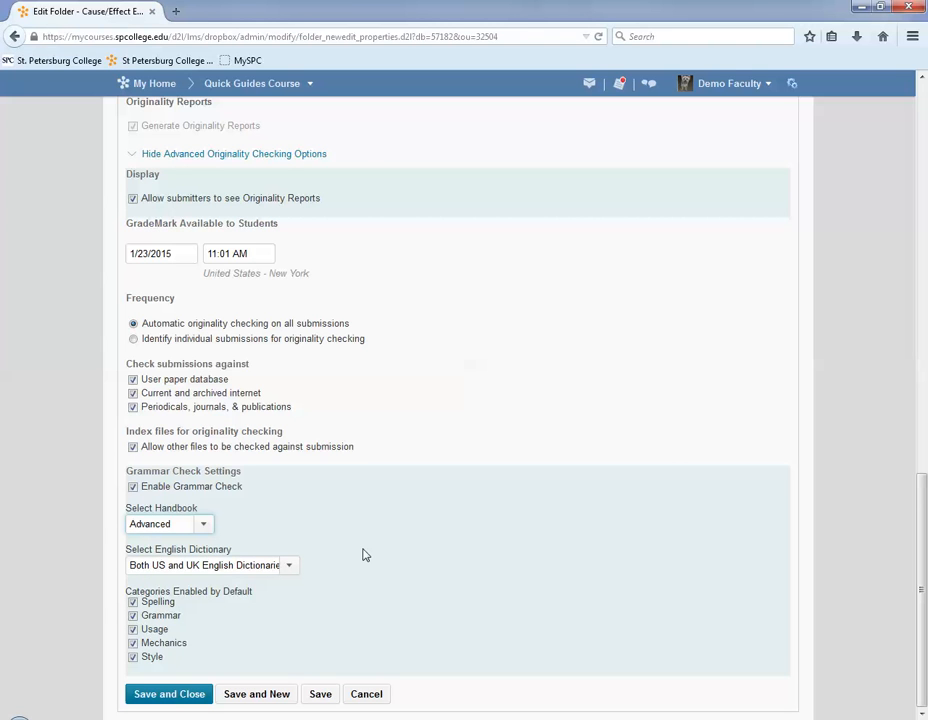
{"action": "mouse_move", "coordinate": [363, 554]}
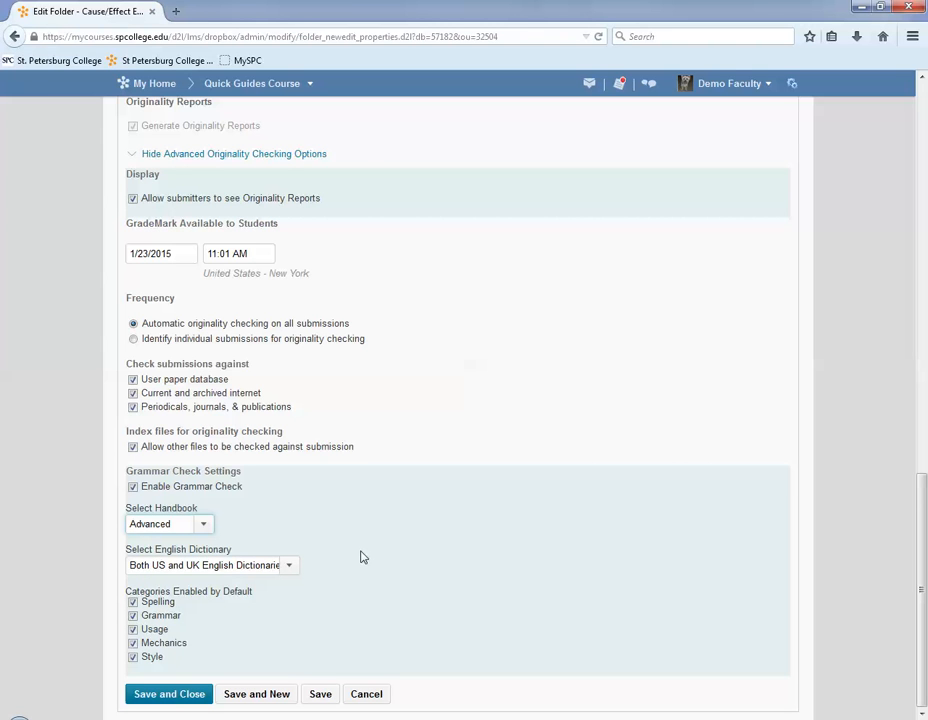
{"action": "mouse_move", "coordinate": [212, 628]}
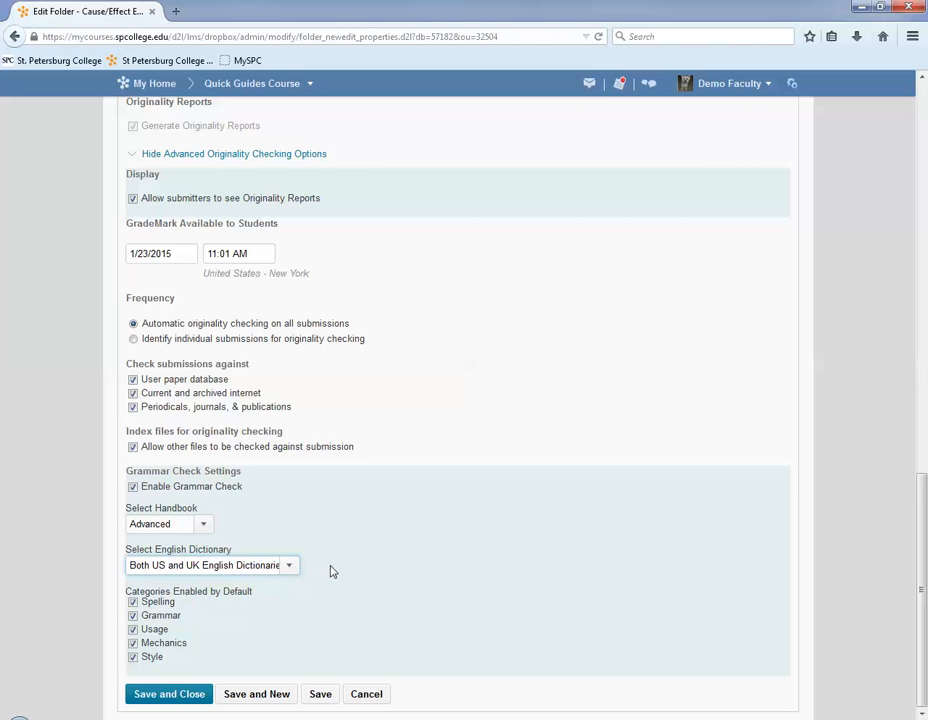
{"action": "mouse_move", "coordinate": [439, 569]}
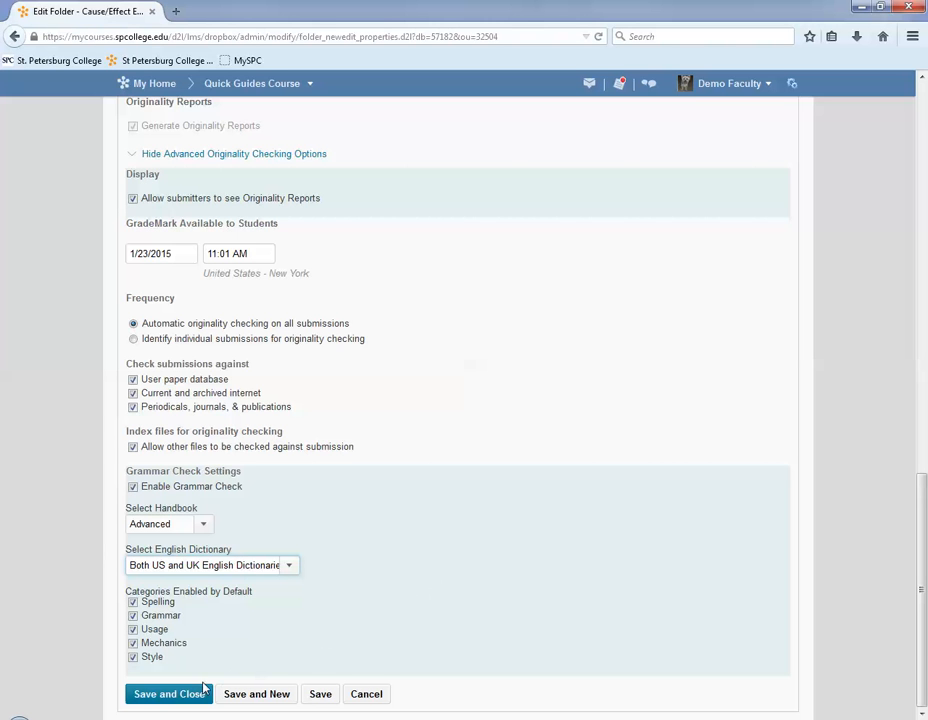
Save and close the Cause/Effect folder settings.
{"action": "left_click", "coordinate": [167, 694]}
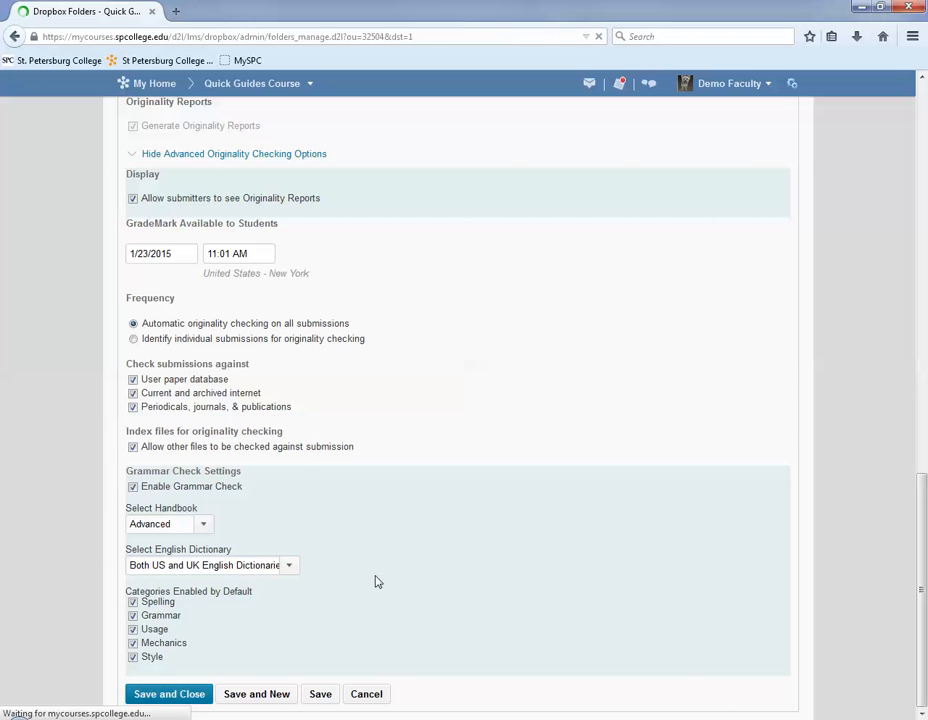
{"action": "left_click", "coordinate": [169, 694]}
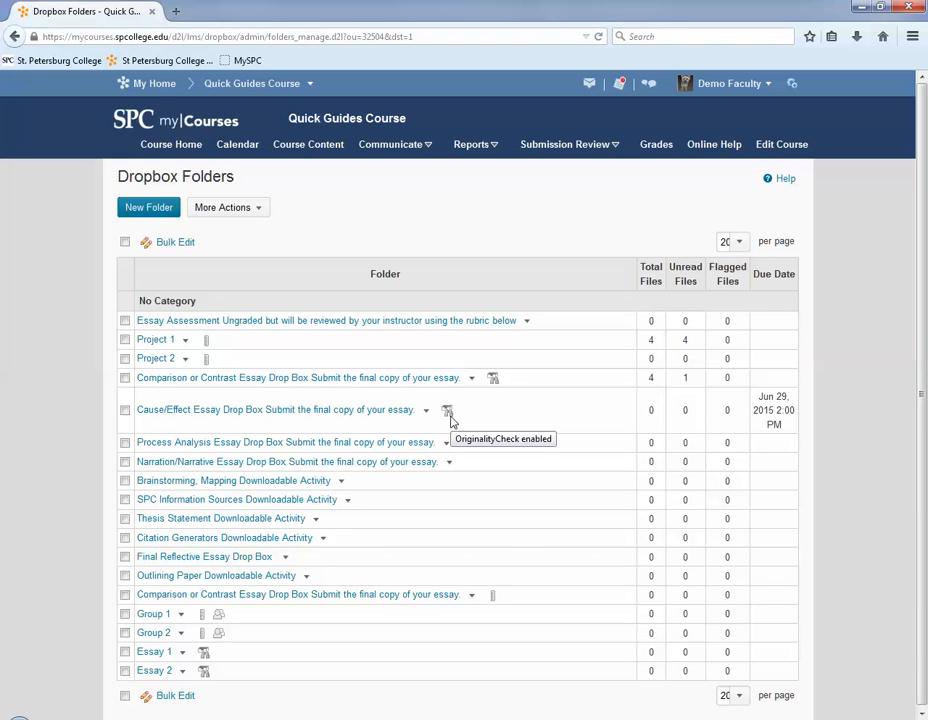
{"action": "mouse_move", "coordinate": [518, 422]}
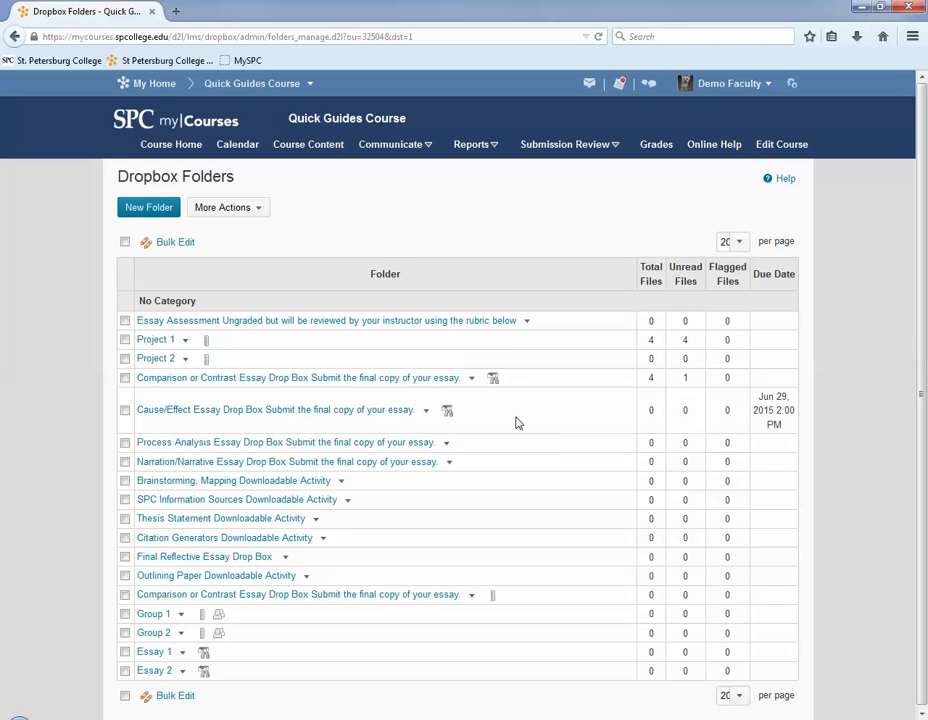
{"action": "mouse_move", "coordinate": [500, 435]}
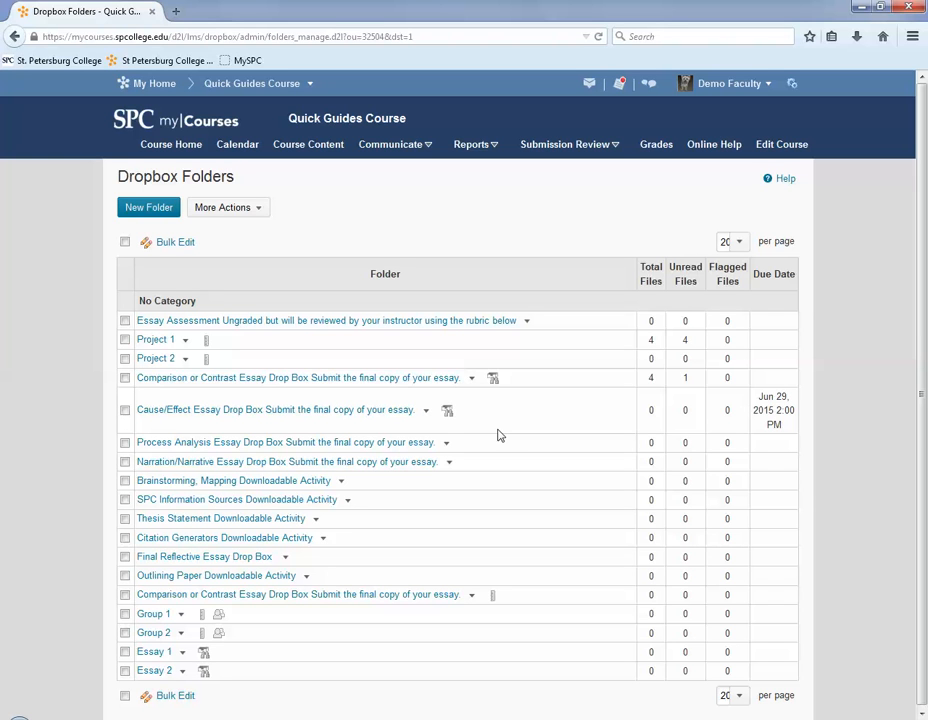